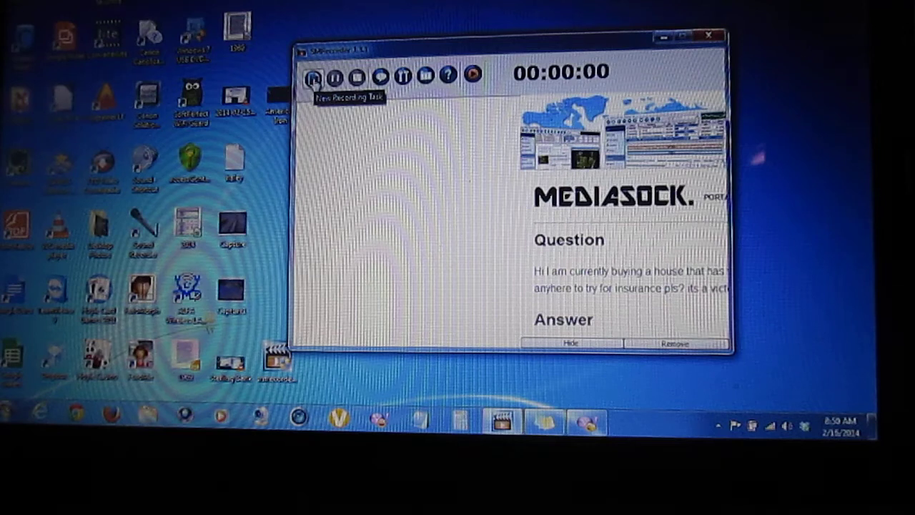
Start a new Desktop Video recording task with Full Desktop capture into the media folder.
{"action": "left_click", "coordinate": [314, 75]}
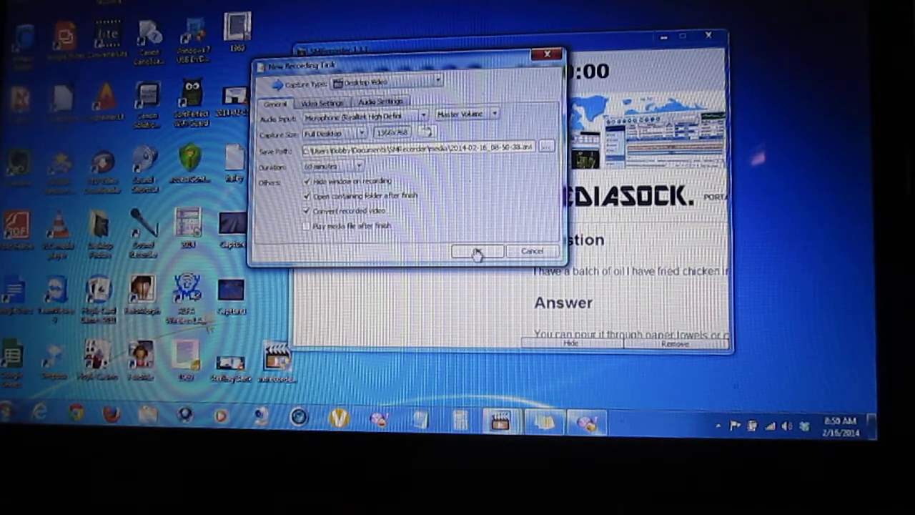
{"action": "left_click", "coordinate": [478, 251]}
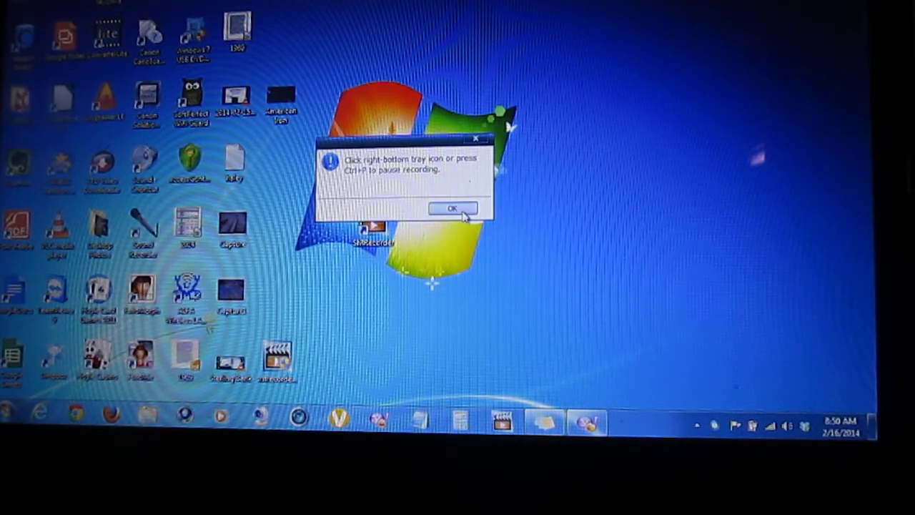
Dismiss the pause-recording notice so the desktop records for about ten seconds.
{"action": "left_click", "coordinate": [452, 208]}
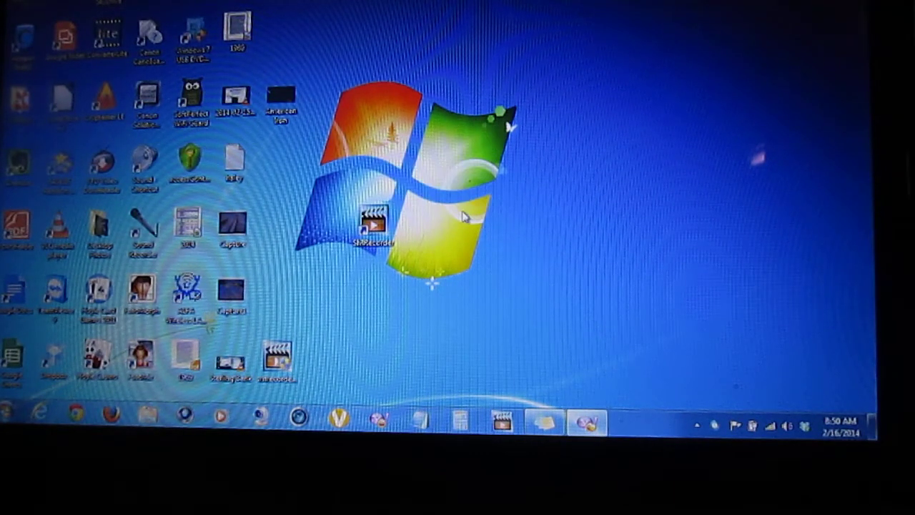
{"action": "mouse_move", "coordinate": [561, 192]}
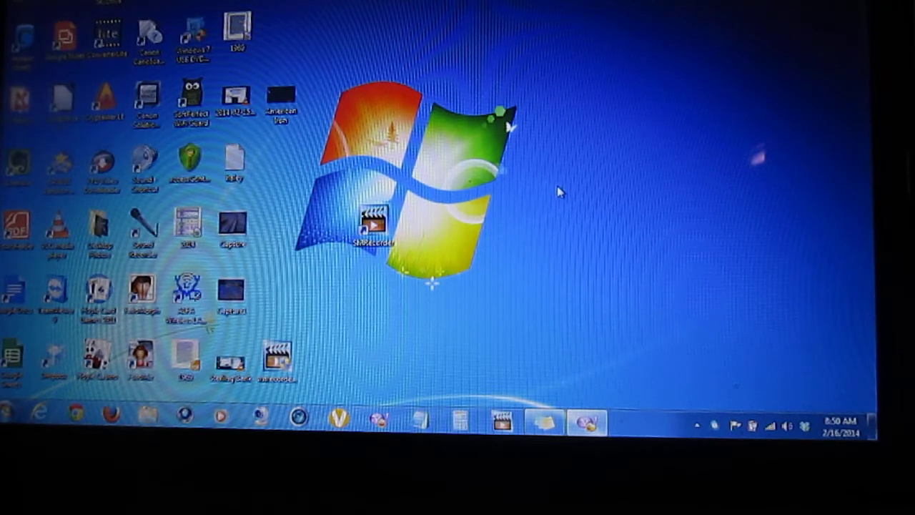
{"action": "mouse_move", "coordinate": [547, 170]}
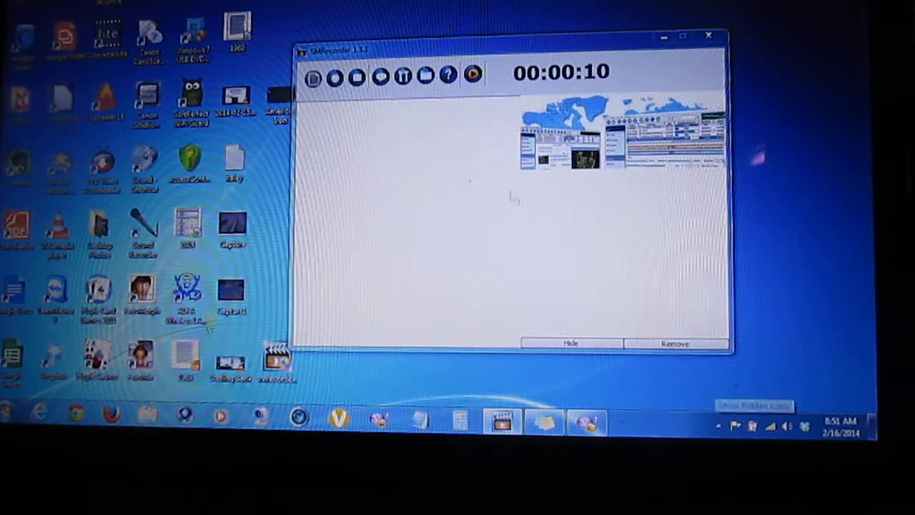
Stop the running recording and cancel the Media Converter download prompt.
{"action": "left_click", "coordinate": [357, 77]}
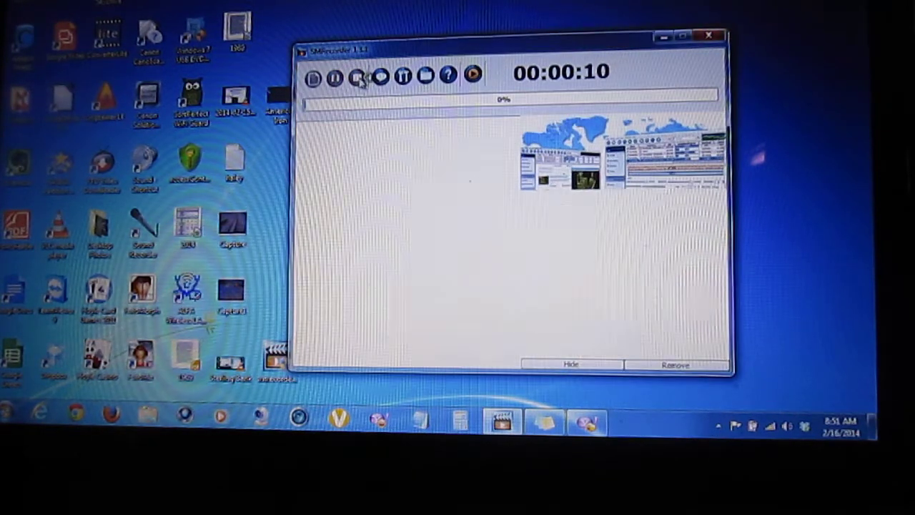
{"action": "left_click", "coordinate": [359, 77]}
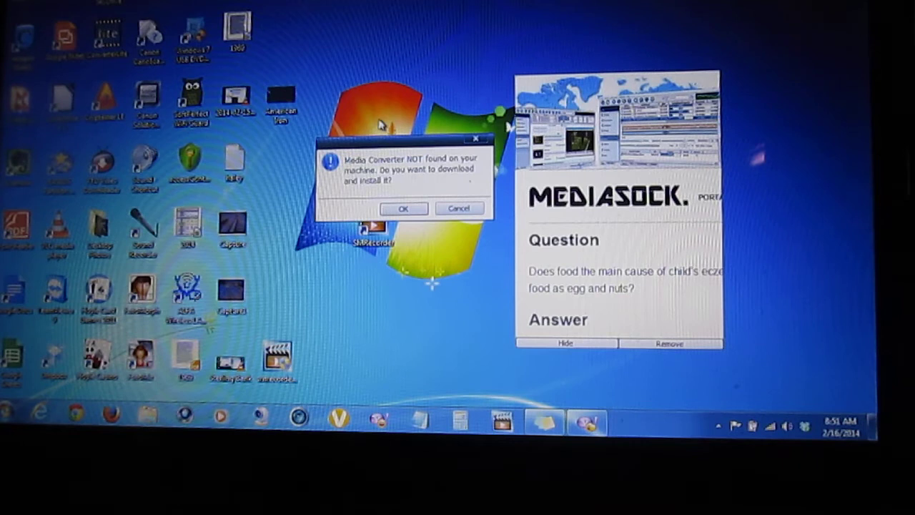
{"action": "mouse_move", "coordinate": [457, 175]}
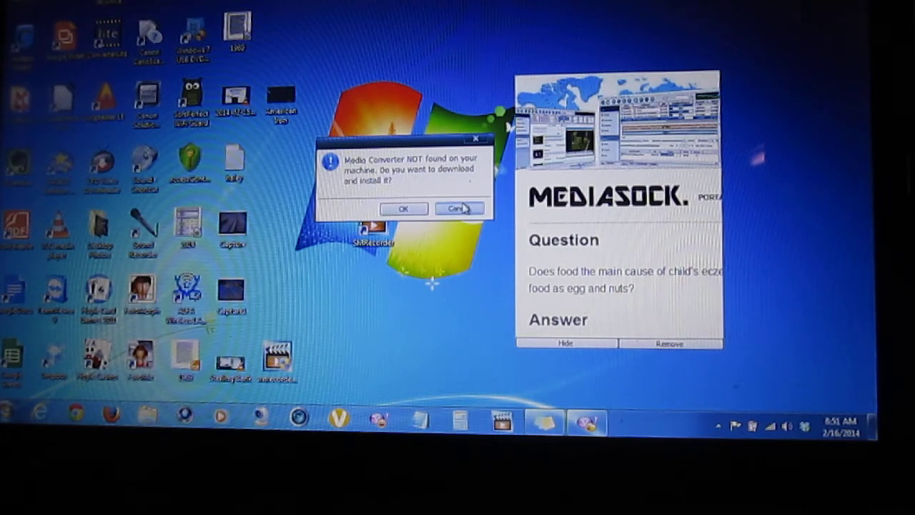
{"action": "left_click", "coordinate": [457, 209]}
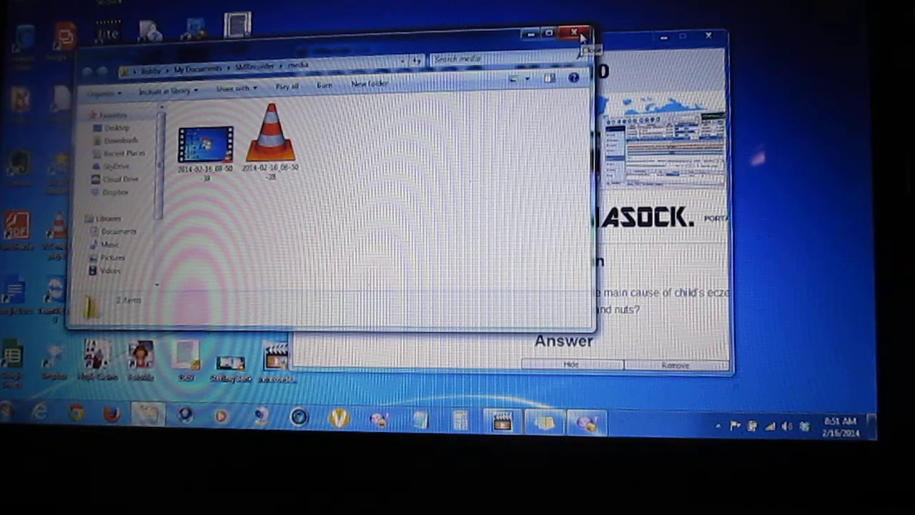
{"action": "mouse_move", "coordinate": [574, 32]}
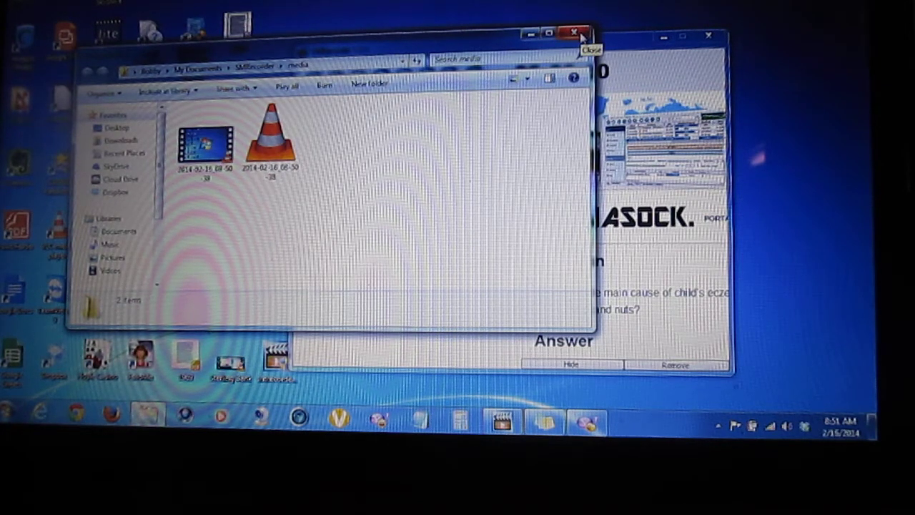